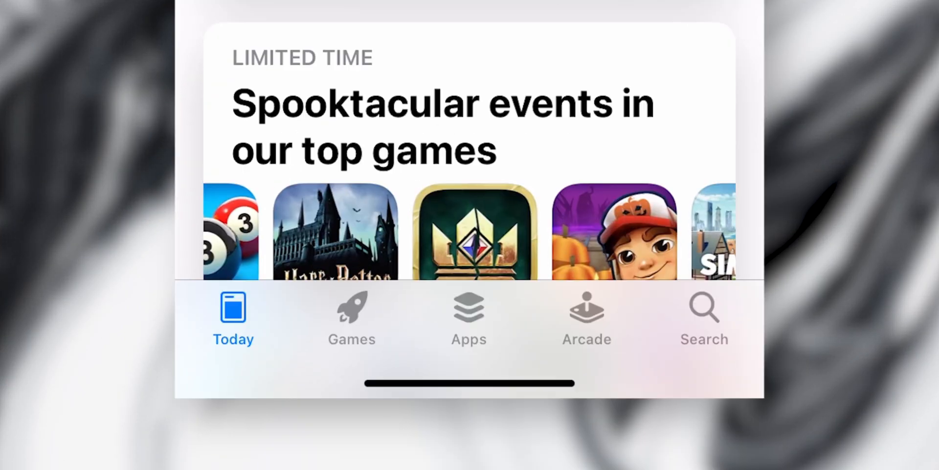
- Search the App Store for 'shortcuts' and open the Shortcuts app
left_click(705, 317)
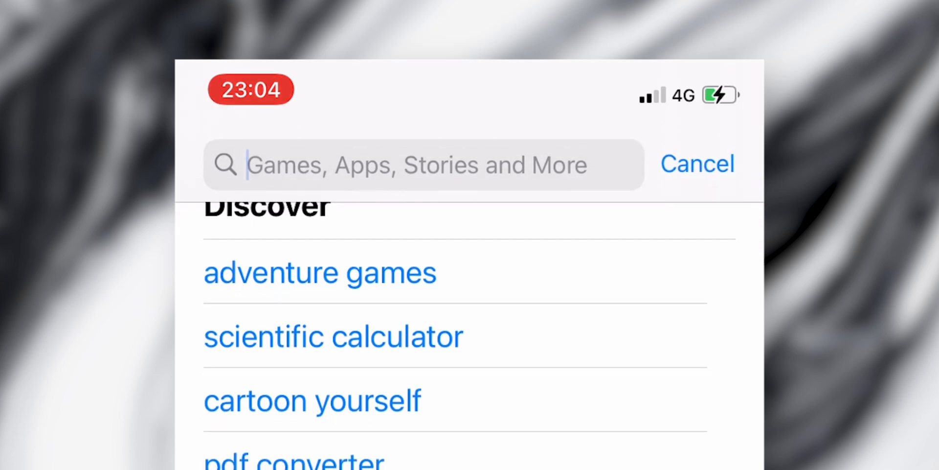
type("shortcuts")
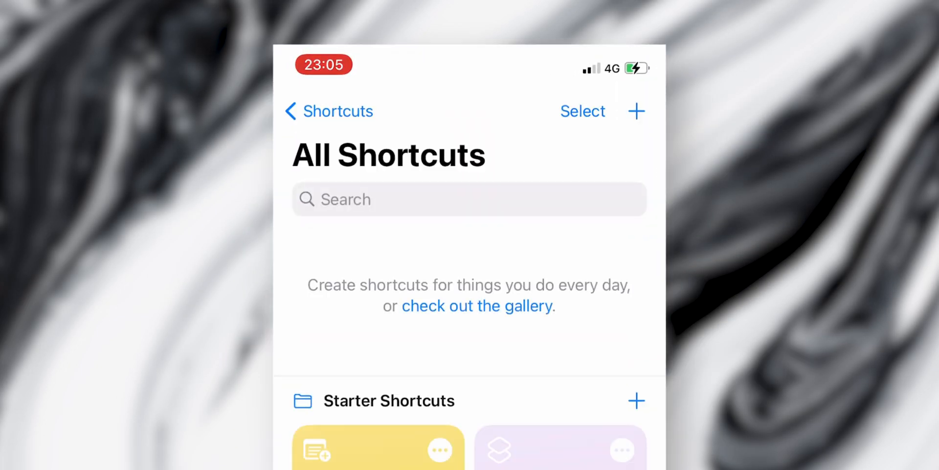
- Create a new shortcut with an Open App action that opens Messages
left_click(636, 111)
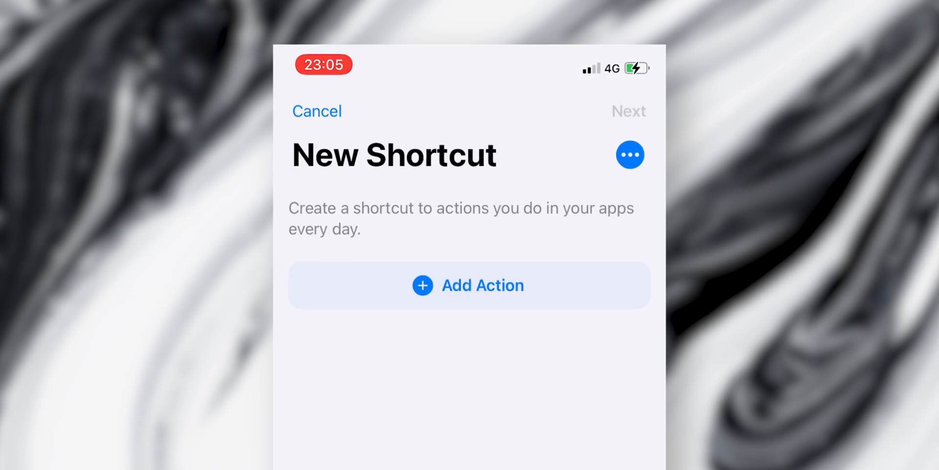
left_click(469, 284)
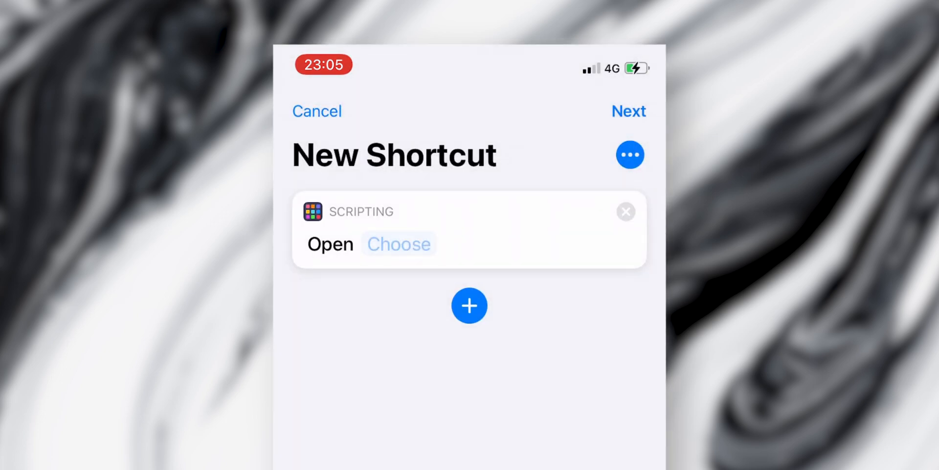
left_click(399, 243)
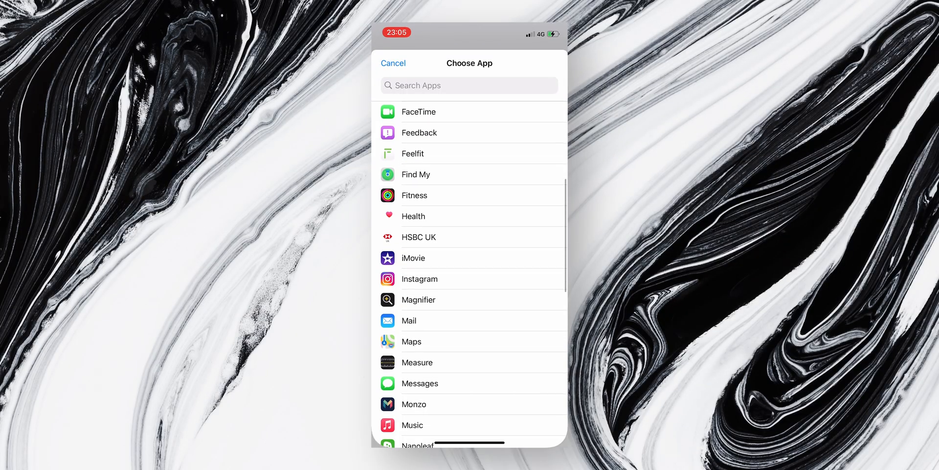
left_click(420, 383)
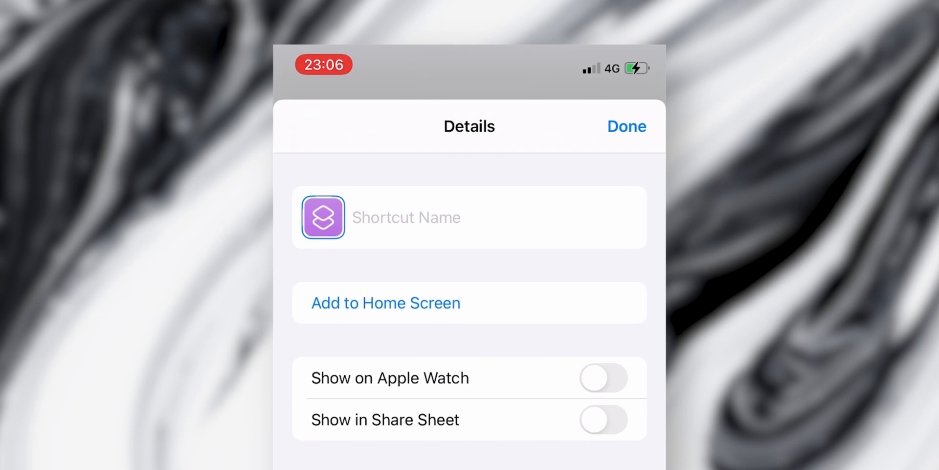
- Name the shortcut 'Messages' and start adding it to the Home Screen
type("Mess")
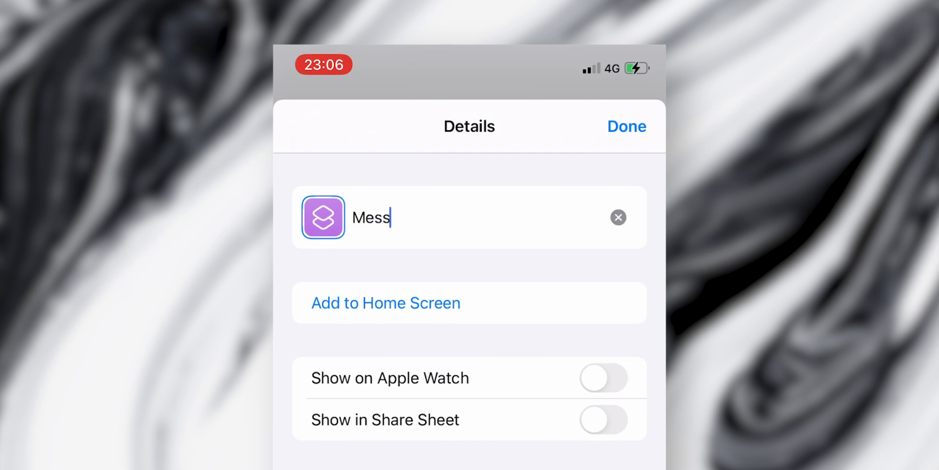
type("ages")
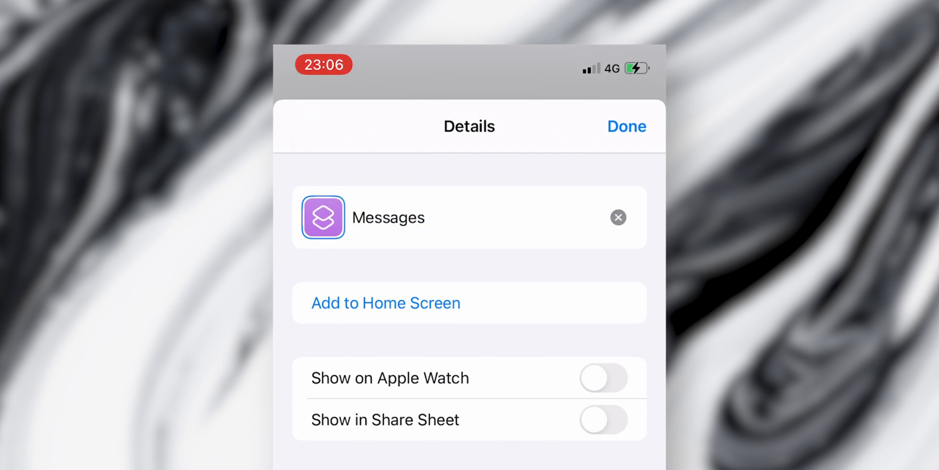
left_click(386, 302)
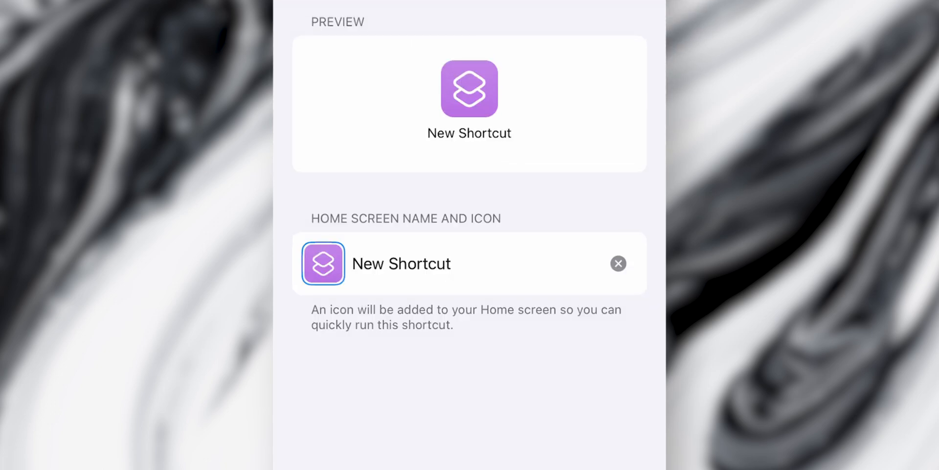
- Give the icon the black speech-bubble photo and the Home Screen name 'Messages'
left_click(322, 263)
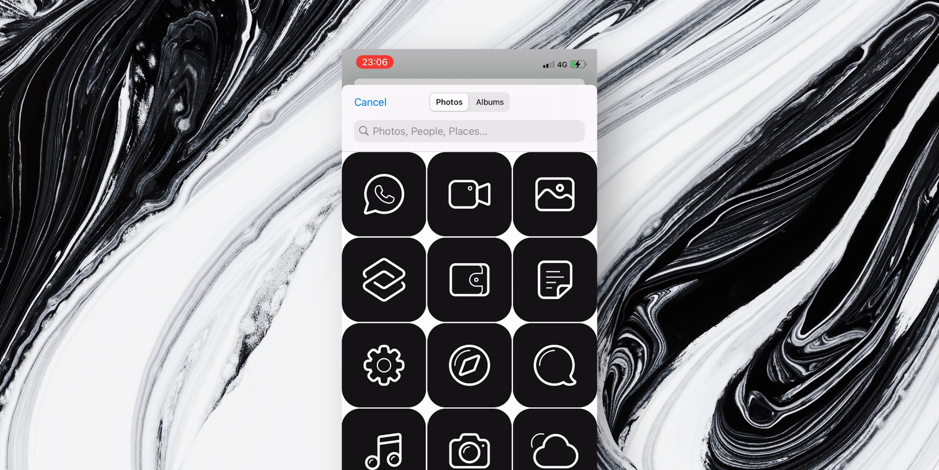
left_click(554, 364)
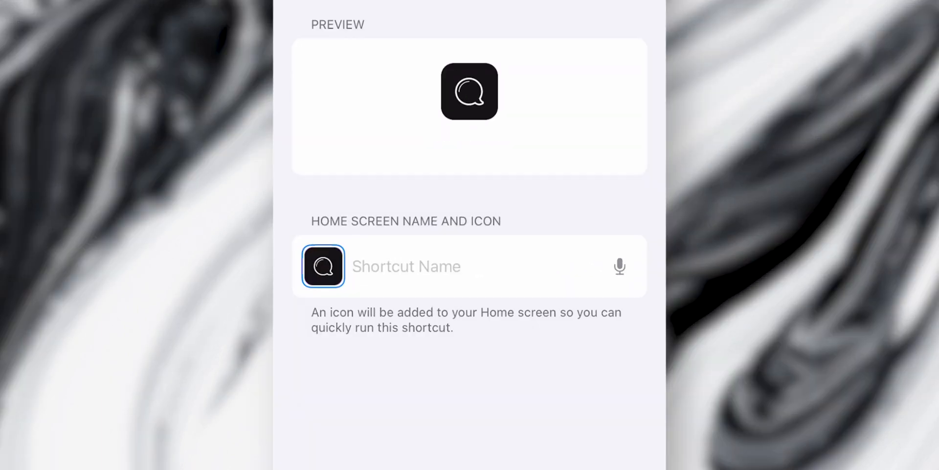
type("Messages")
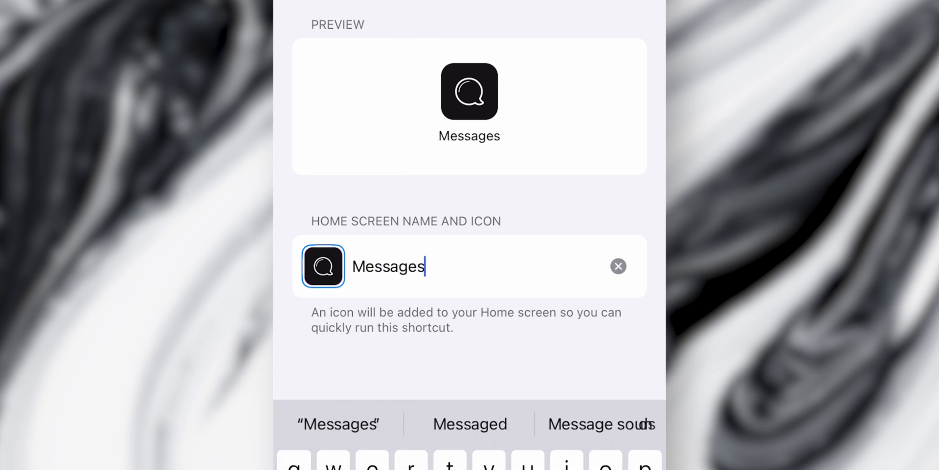
- Add the shortcut to the home screen and finish editing it
left_click(469, 151)
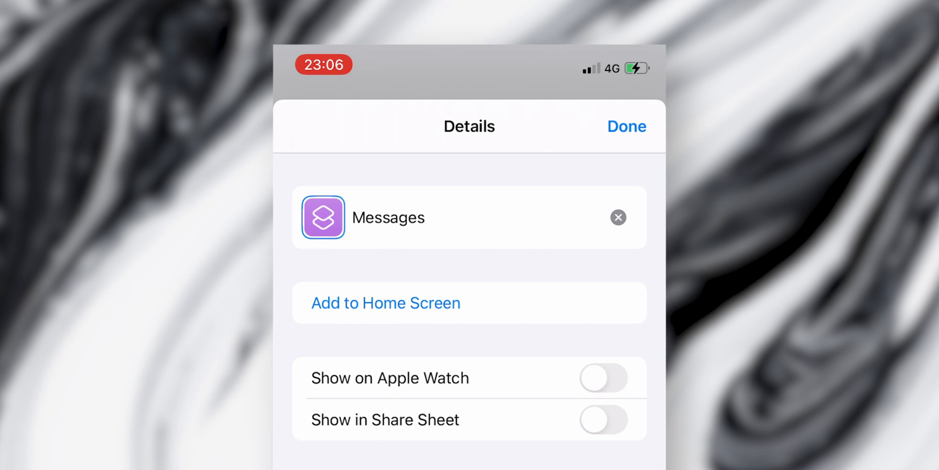
left_click(626, 127)
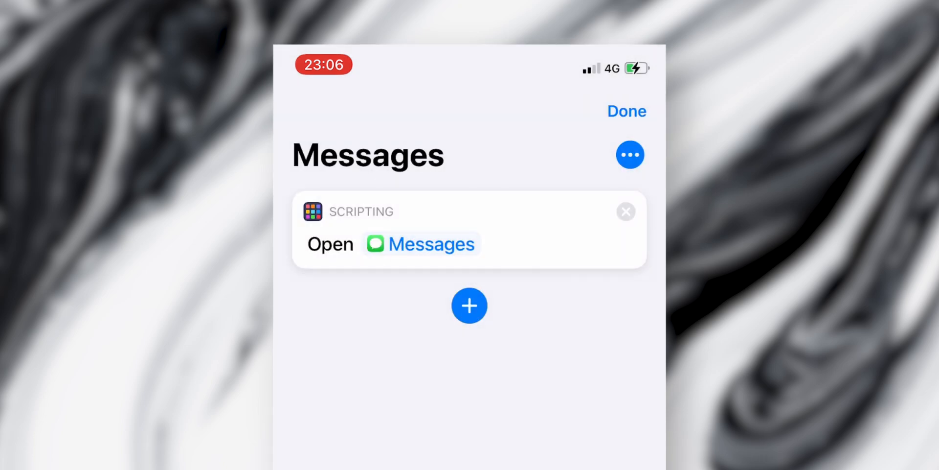
left_click(627, 111)
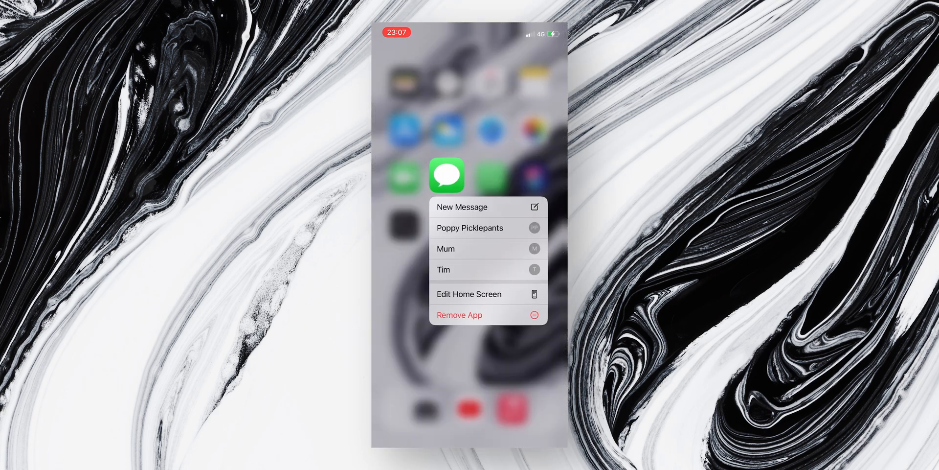
- Remove the original green Messages app from the home screen
left_click(458, 314)
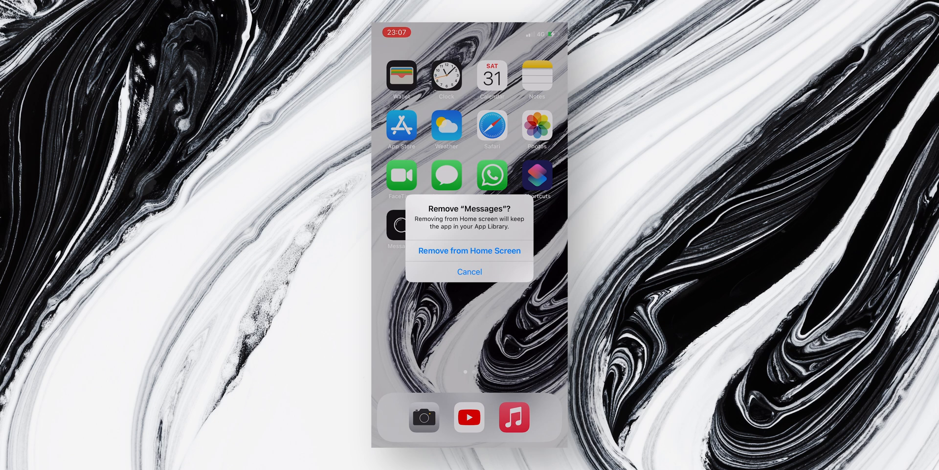
left_click(469, 271)
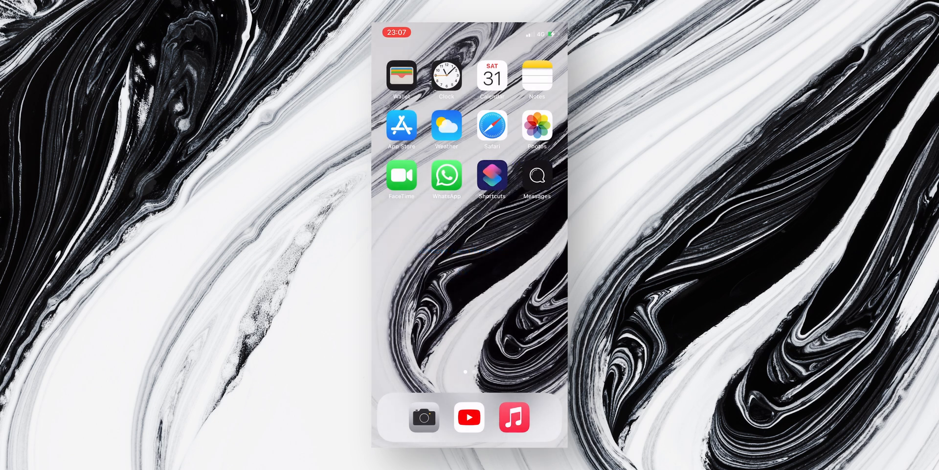